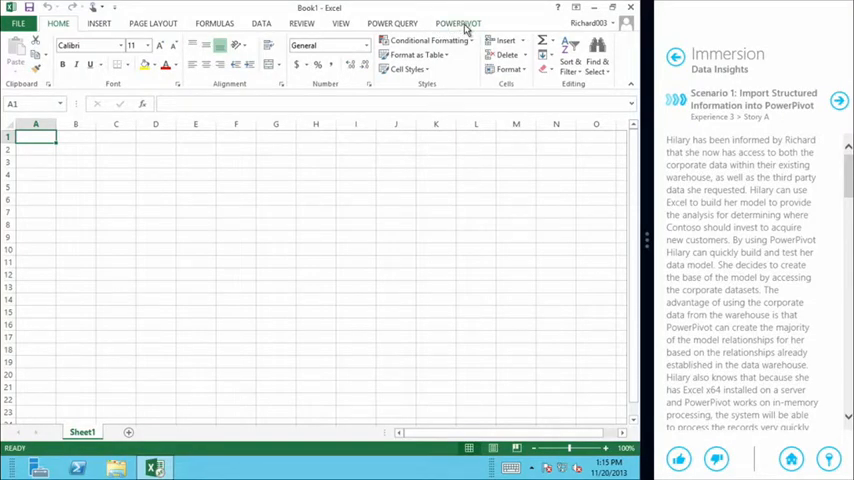
Open the PowerPivot for Excel data model window via Manage on the POWERPIVOT ribbon.
{"action": "left_click", "coordinate": [458, 23]}
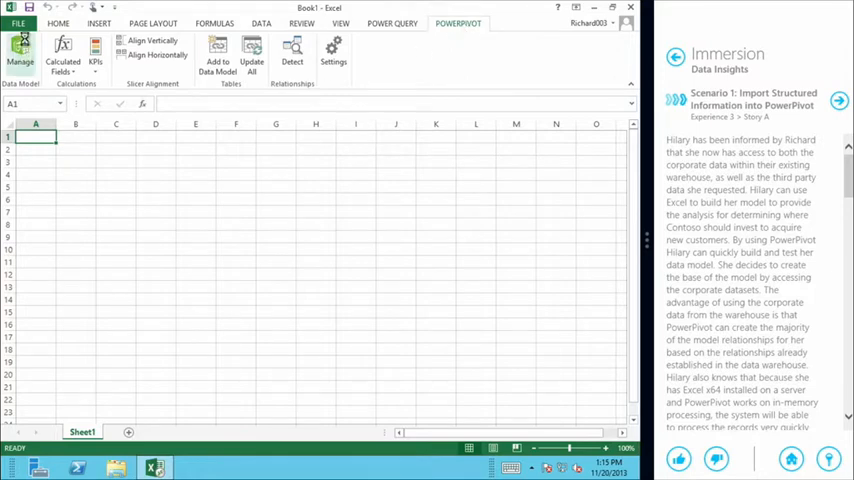
{"action": "left_click", "coordinate": [20, 55]}
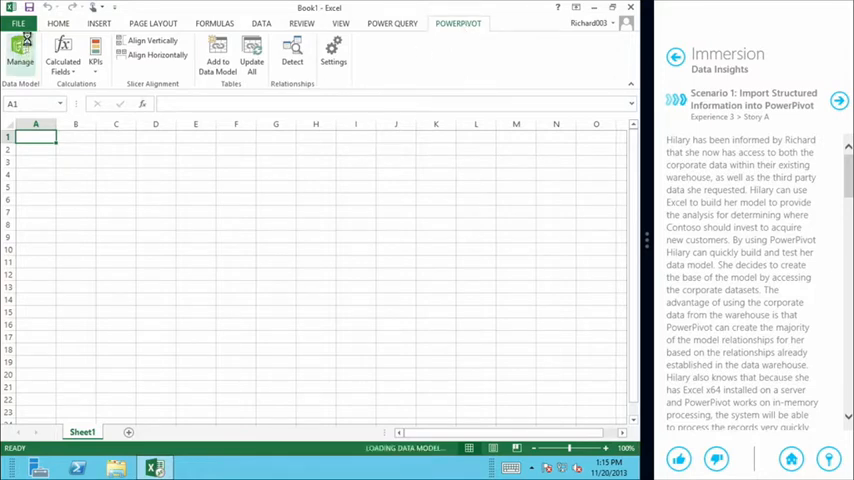
{"action": "left_click", "coordinate": [20, 55]}
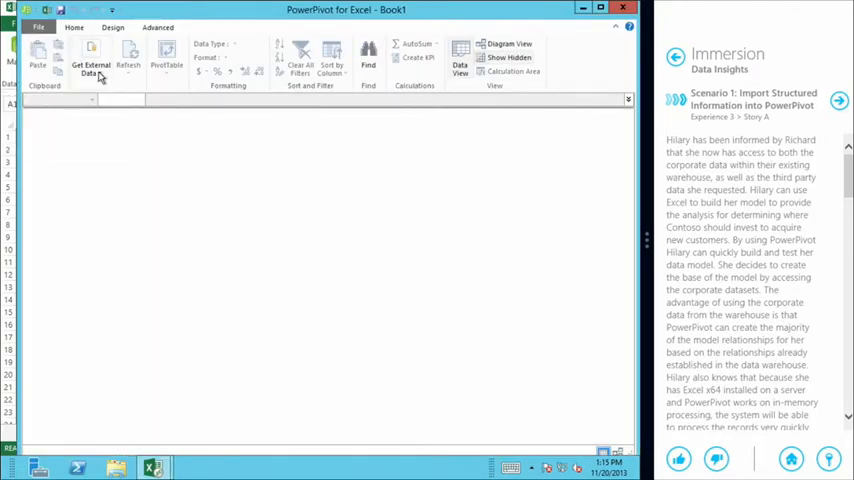
Start the Table Import Wizard for getting external data from a SQL Server database.
{"action": "left_click", "coordinate": [91, 68]}
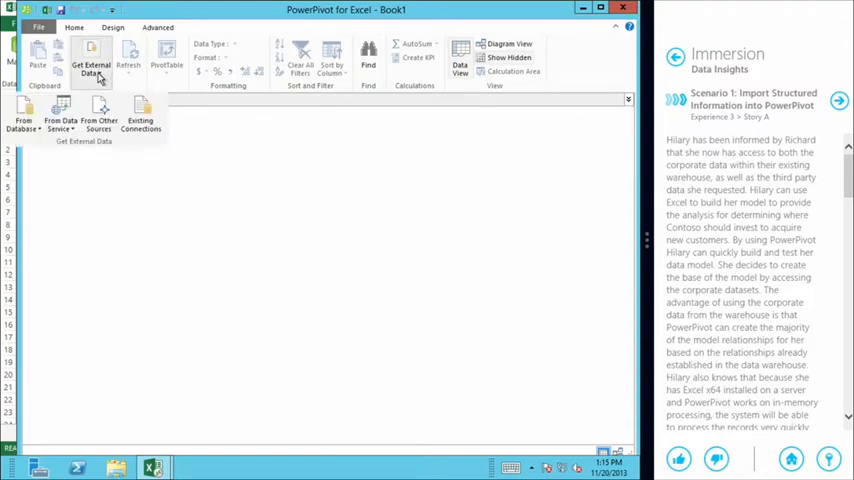
{"action": "mouse_move", "coordinate": [98, 76]}
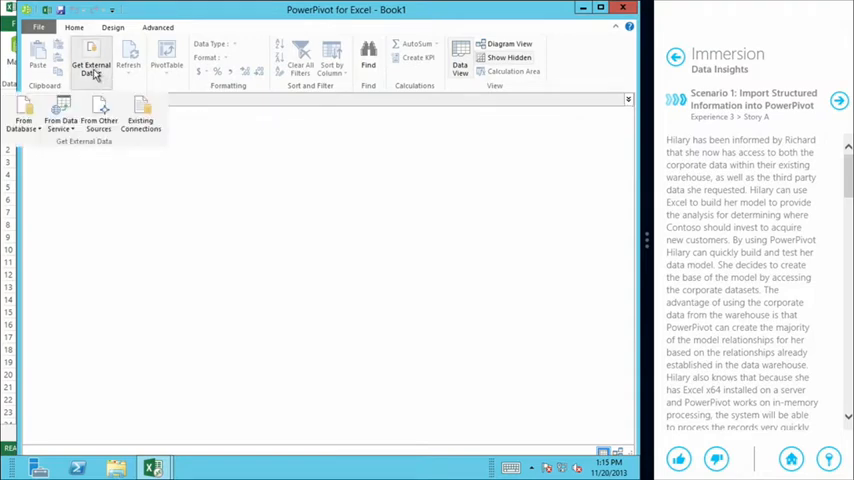
{"action": "mouse_move", "coordinate": [24, 123]}
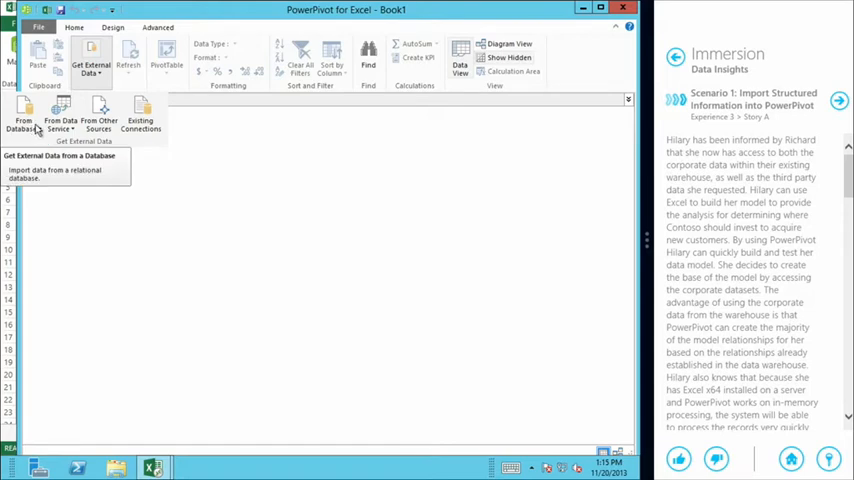
{"action": "left_click", "coordinate": [23, 120]}
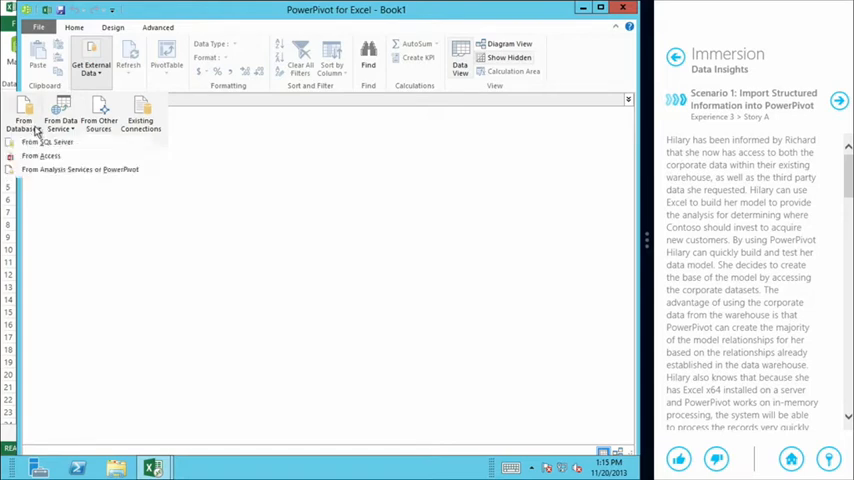
{"action": "left_click", "coordinate": [40, 141]}
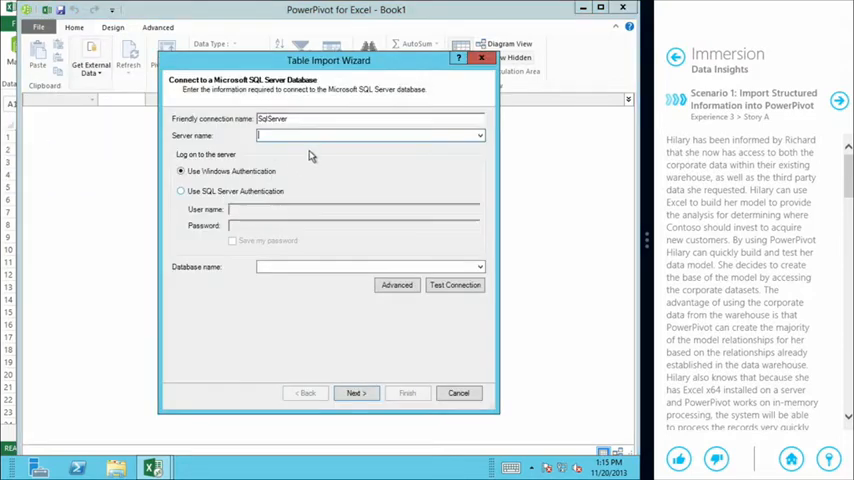
Connect to server DB08, choose the ContosoRetailDW database, and continue to import options.
{"action": "type", "text": "D"}
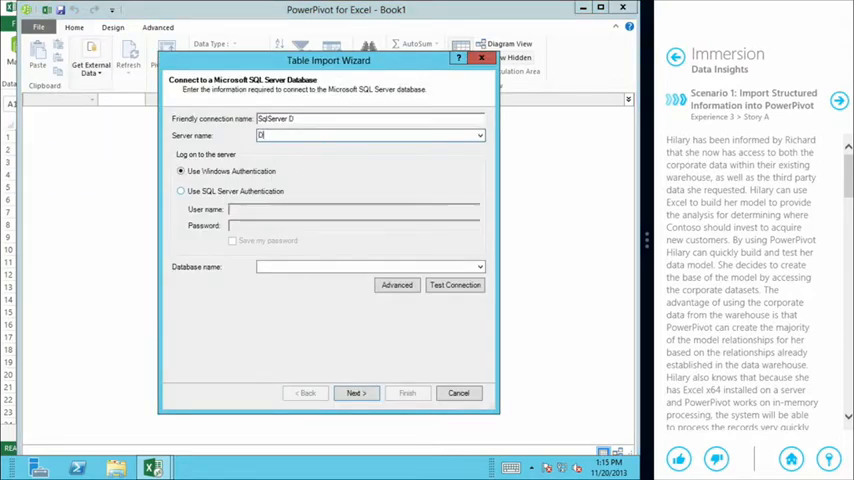
{"action": "type", "text": "B08"}
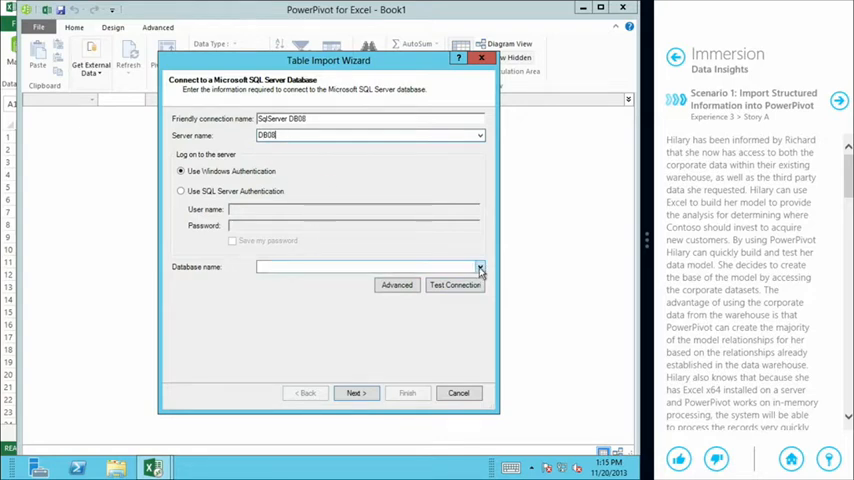
{"action": "left_click", "coordinate": [479, 267]}
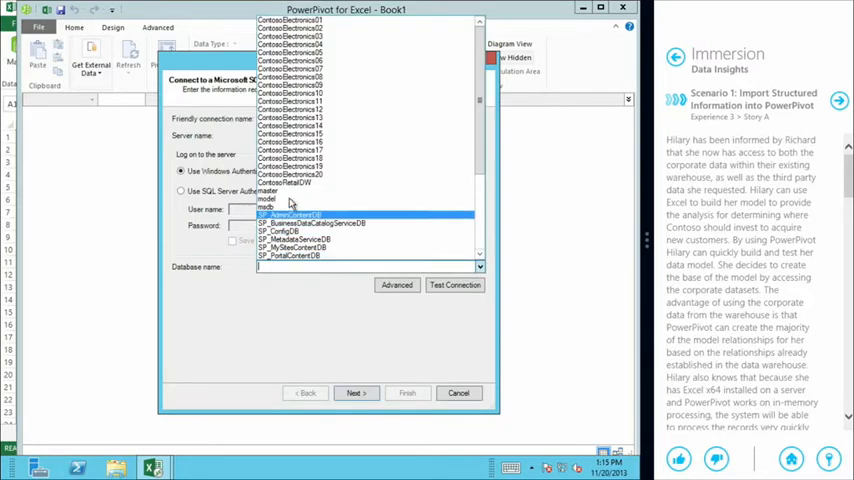
{"action": "left_click", "coordinate": [285, 183]}
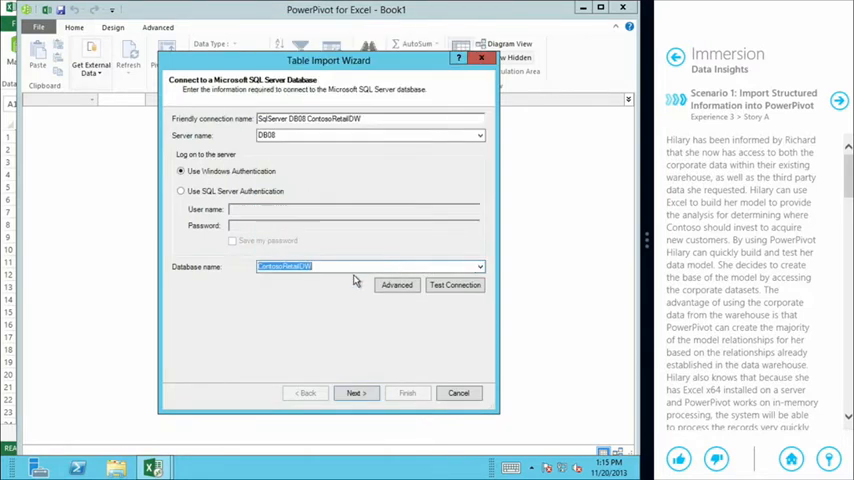
{"action": "left_click", "coordinate": [355, 392]}
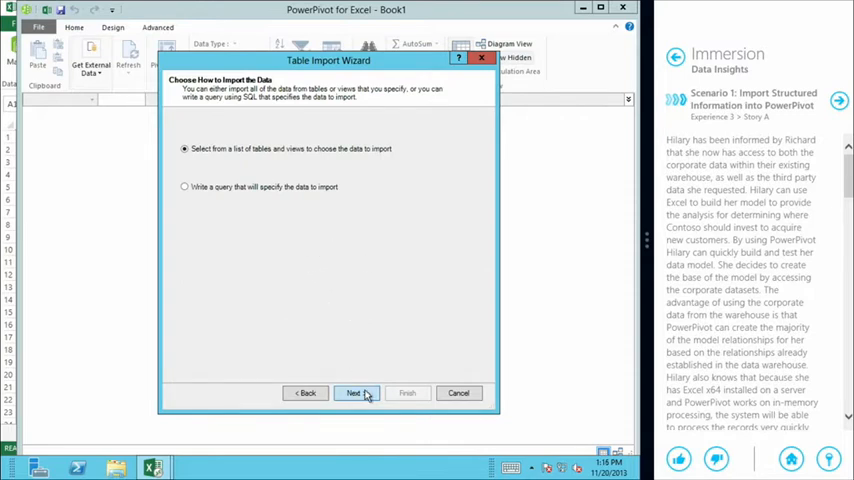
Select the ContosoRetailDW tables and views from the list and finish to import the 15 chosen ones.
{"action": "left_click", "coordinate": [355, 392]}
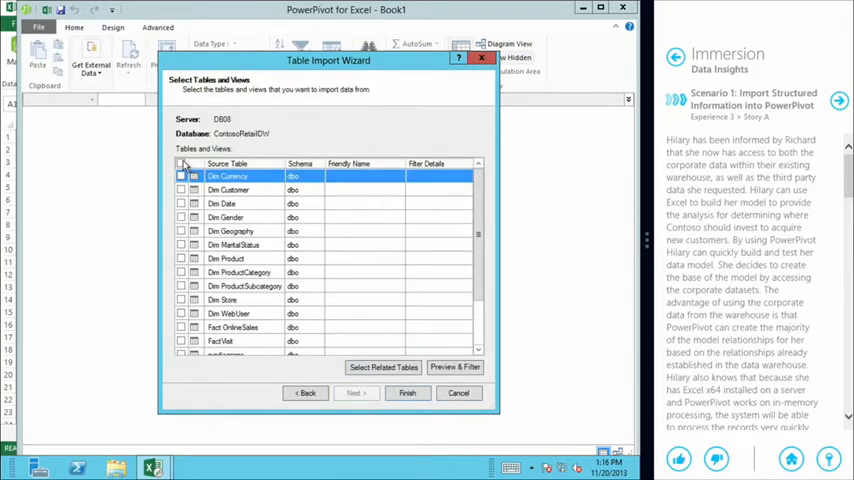
{"action": "left_click", "coordinate": [181, 163]}
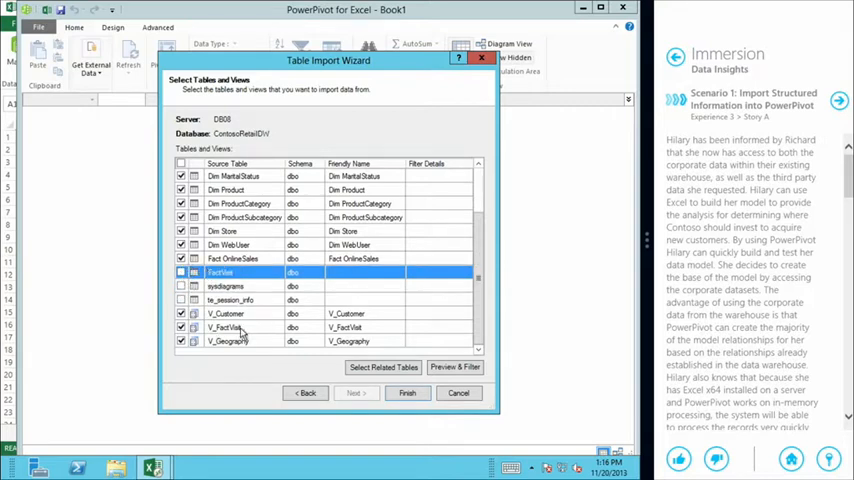
{"action": "mouse_move", "coordinate": [322, 368]}
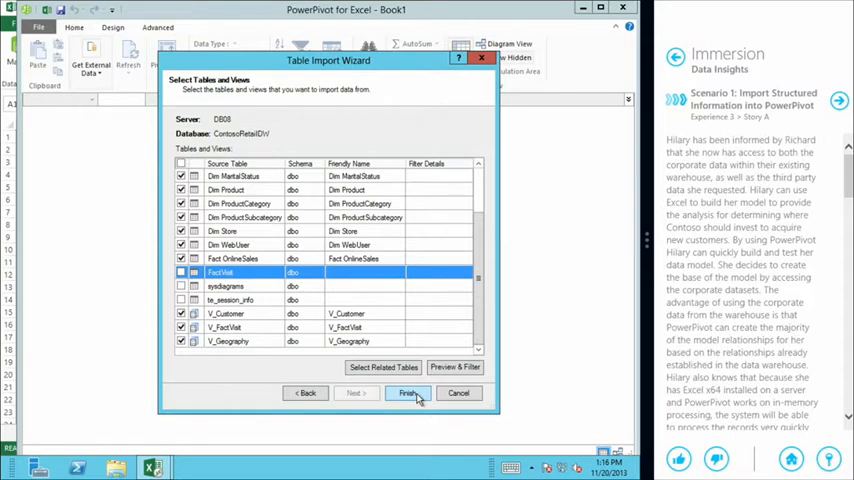
{"action": "left_click", "coordinate": [406, 392]}
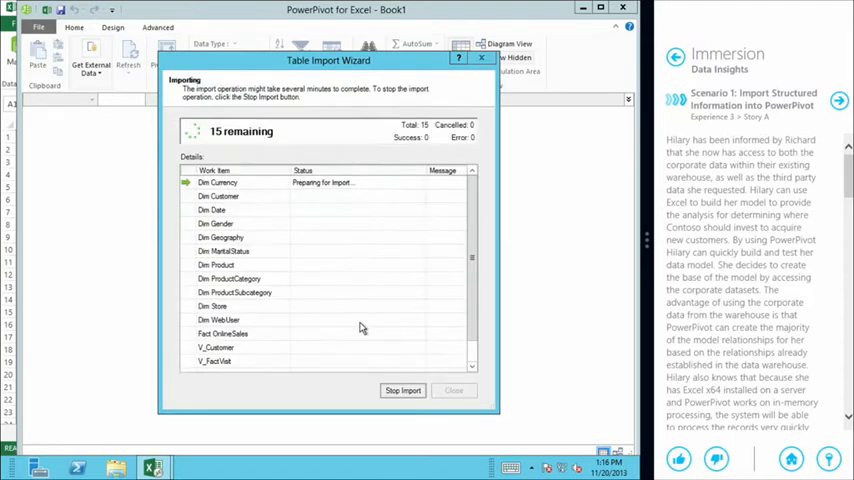